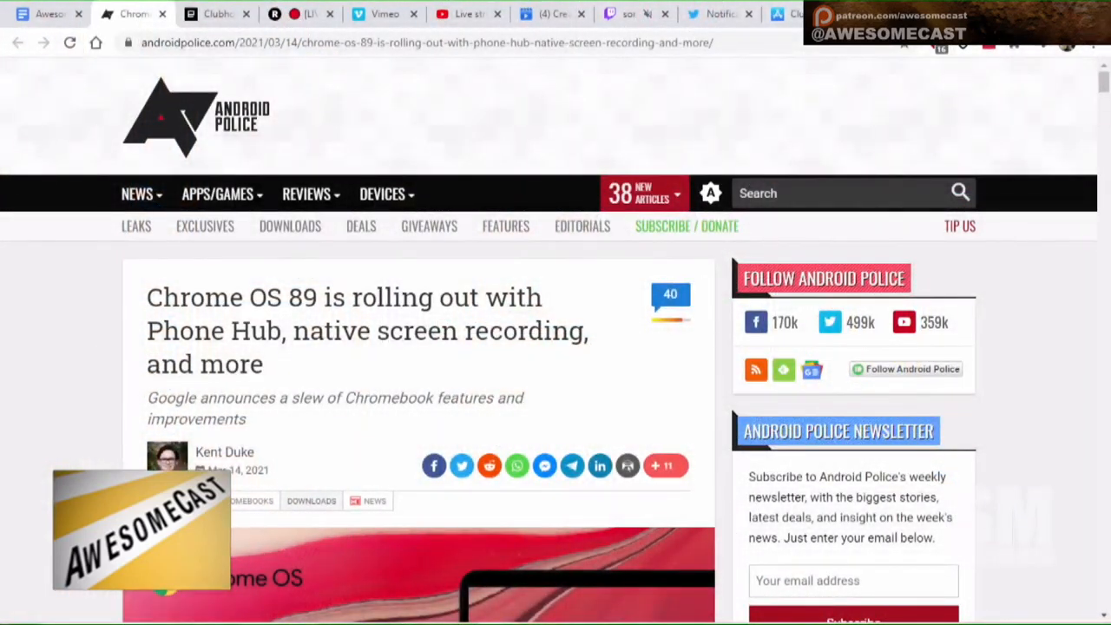
scroll(down, 3)
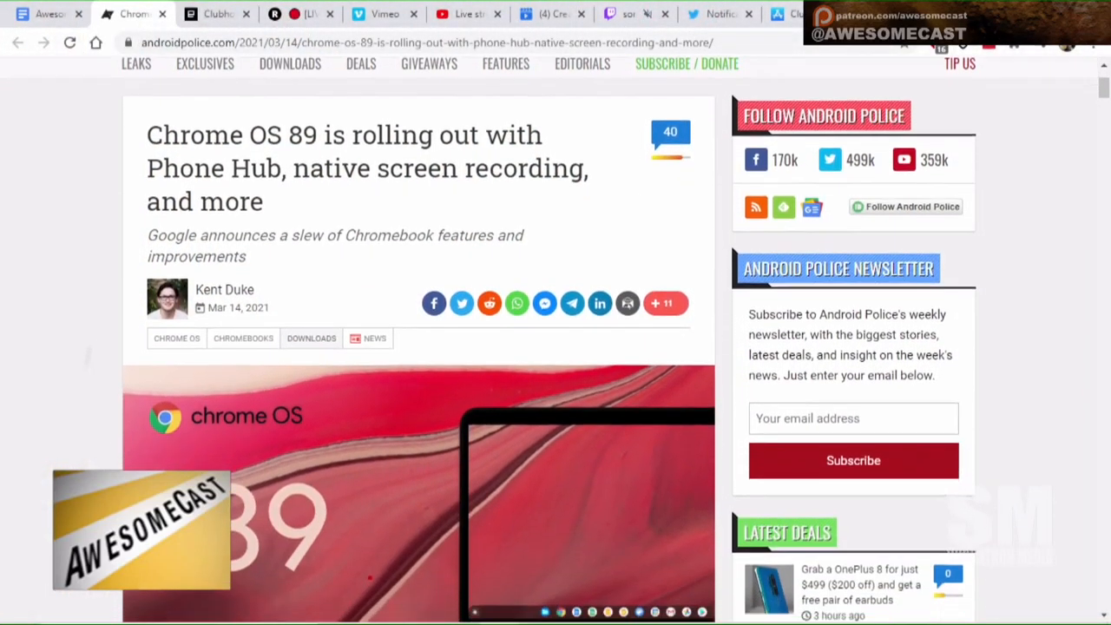
scroll(down, 3)
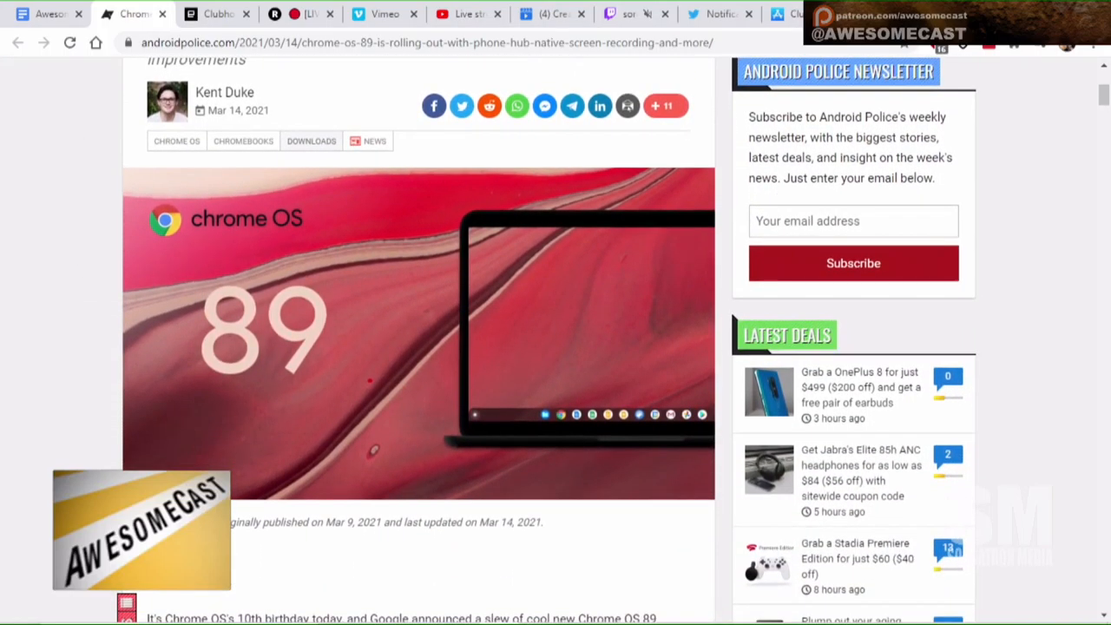
scroll(down, 3)
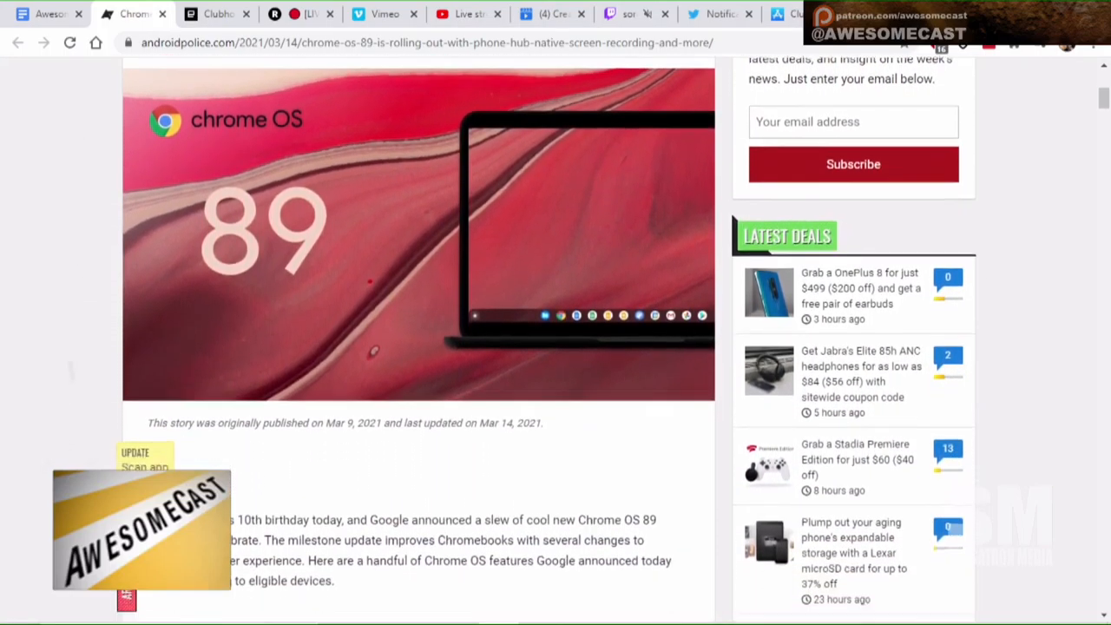
scroll(down, 3)
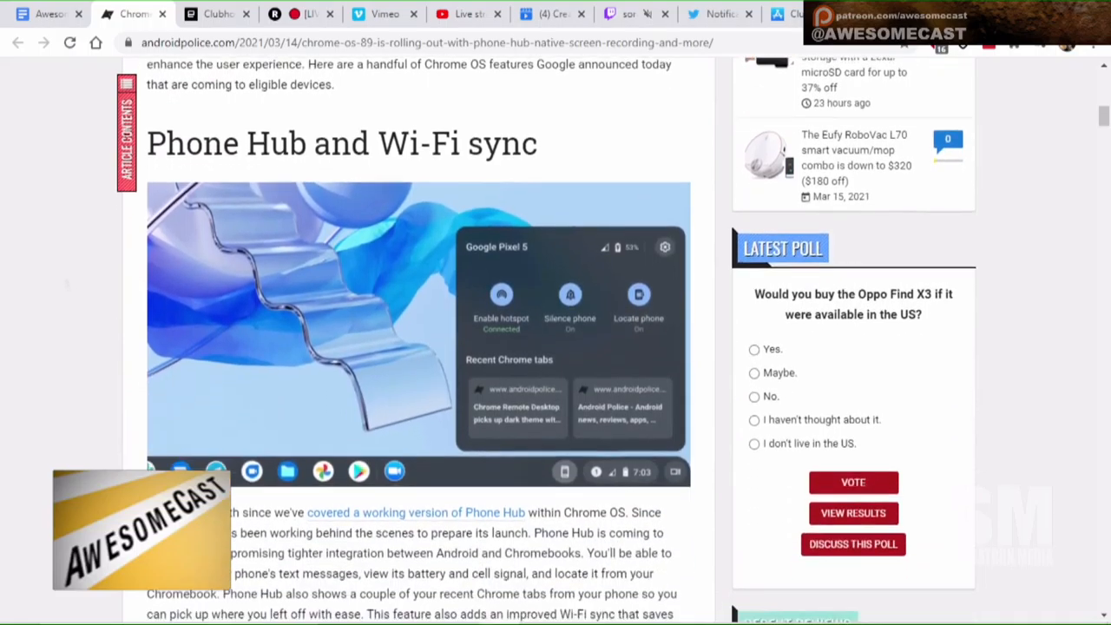
scroll(down, 3)
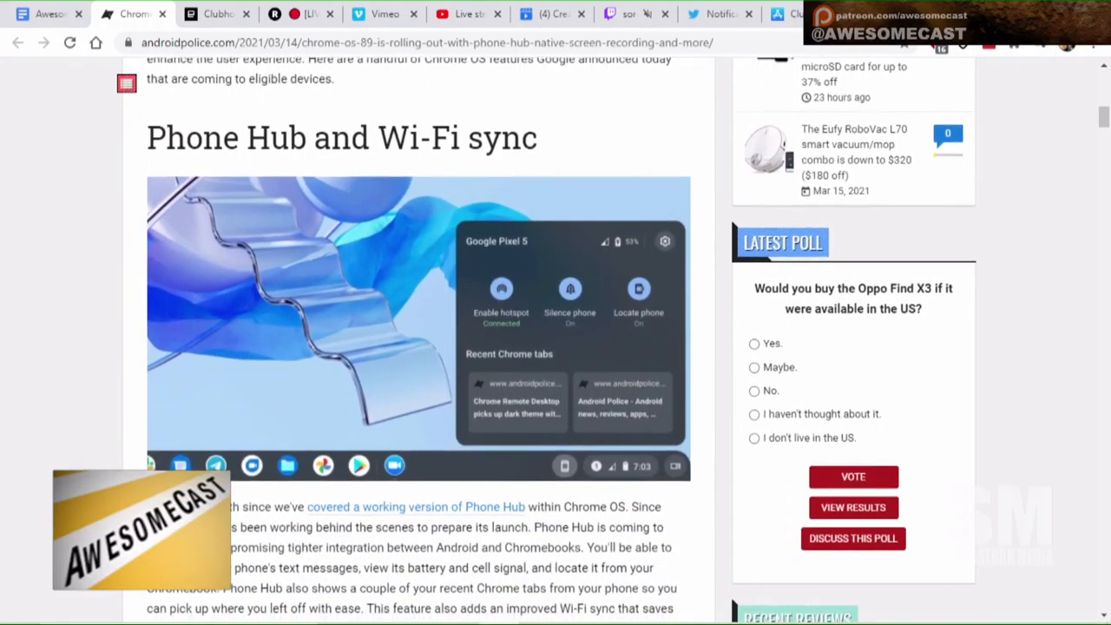
scroll(down, 3)
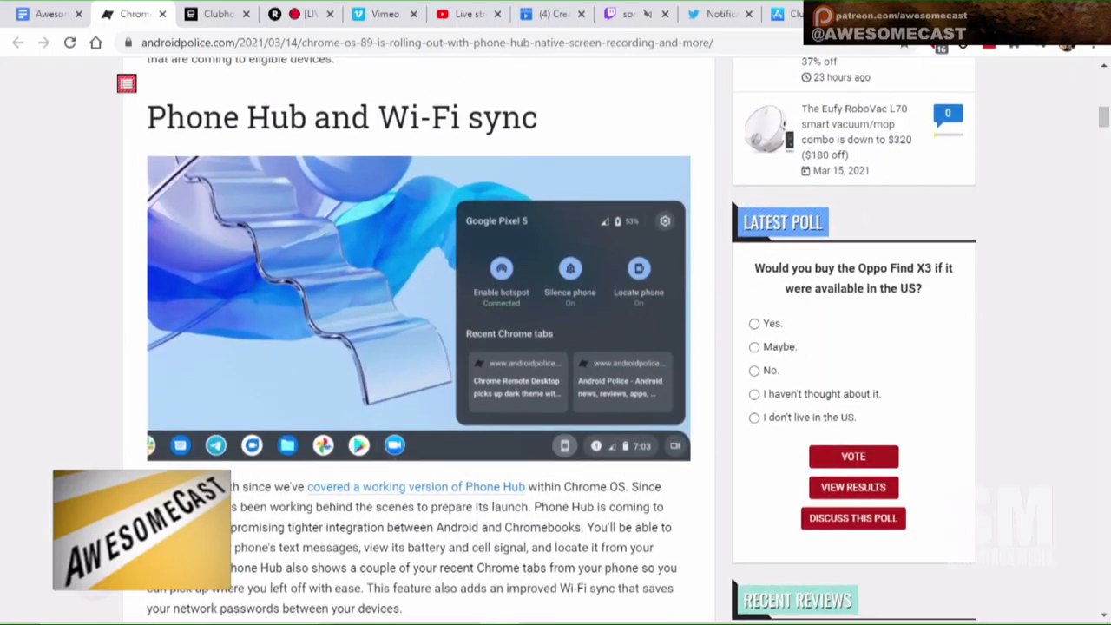
scroll(down, 3)
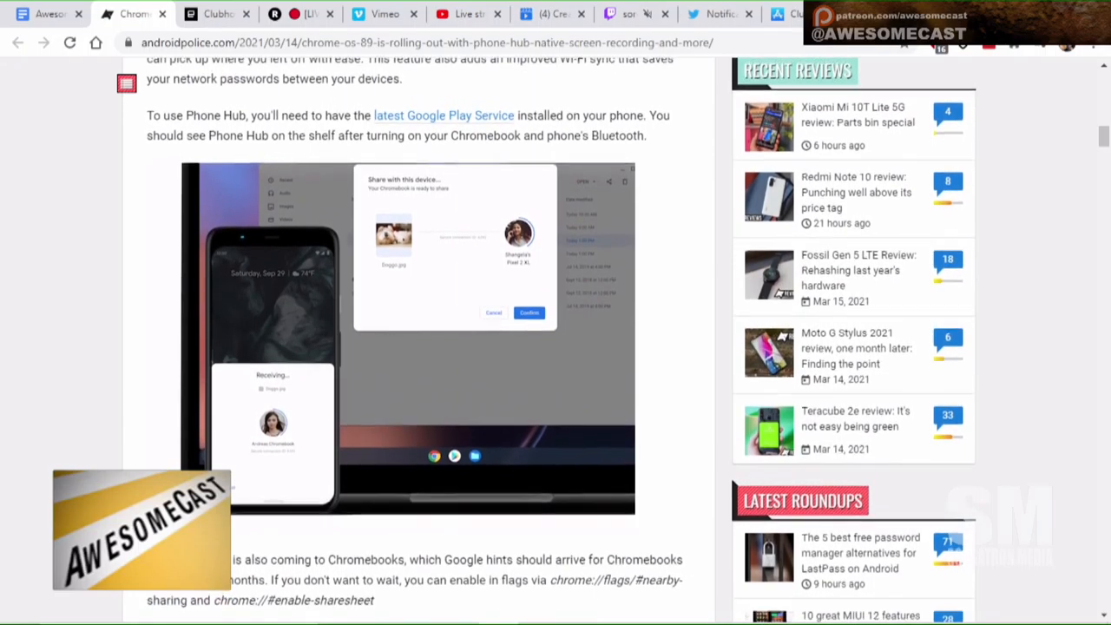
scroll(down, 3)
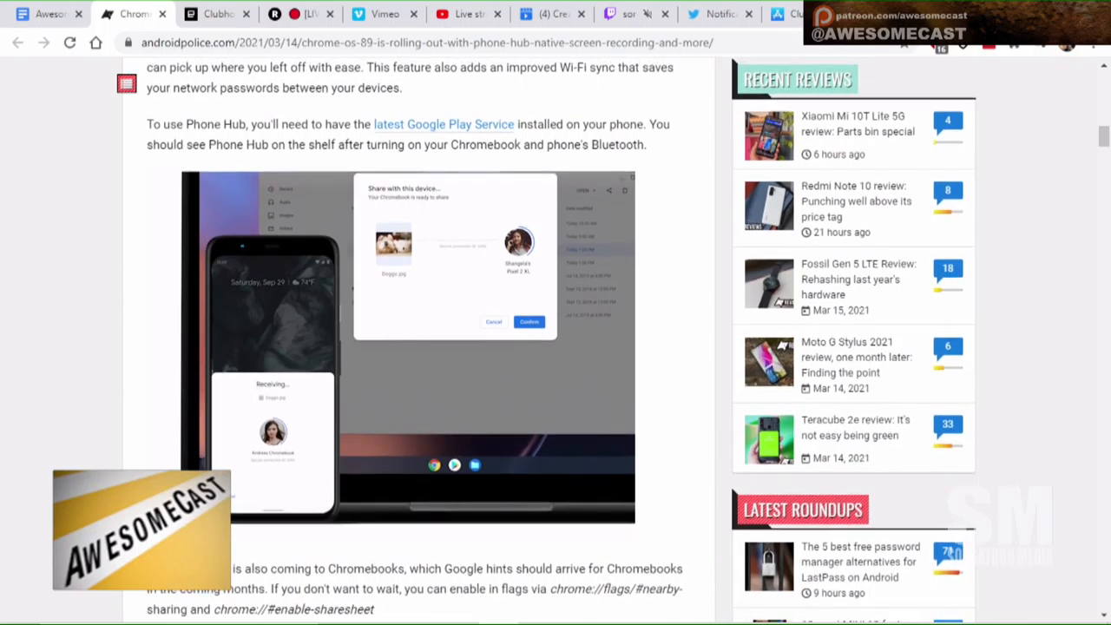
scroll(down, 3)
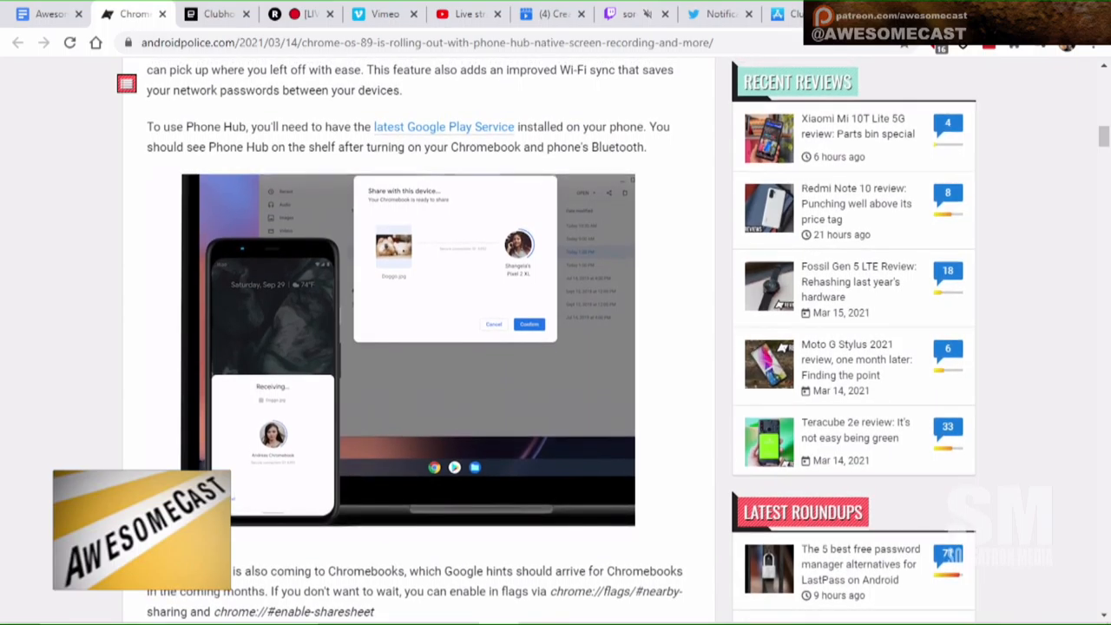
scroll(down, 3)
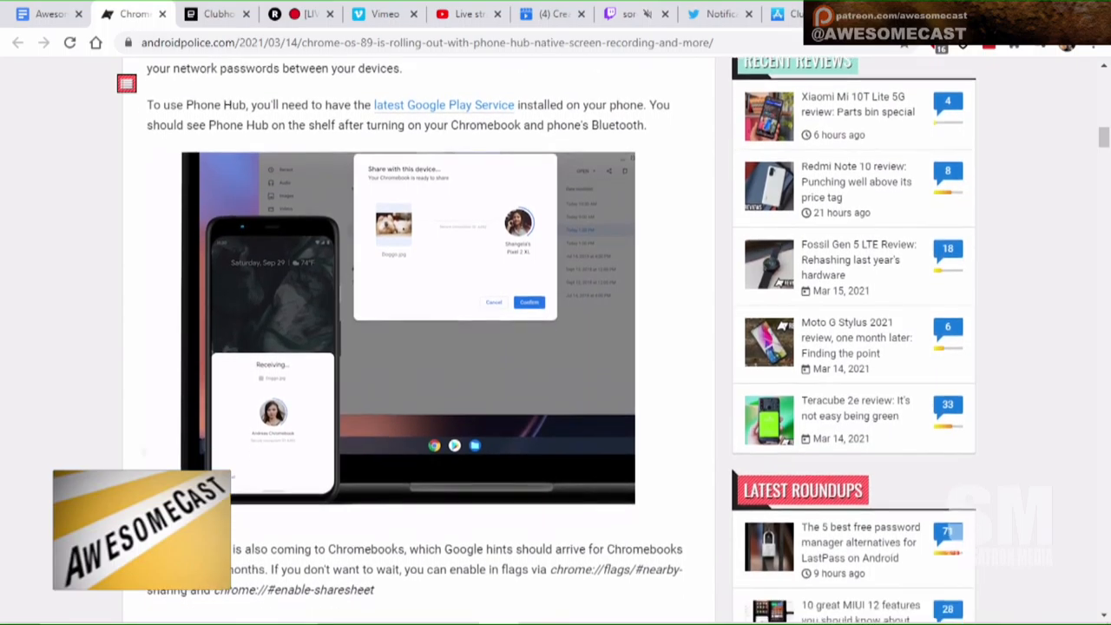
scroll(down, 3)
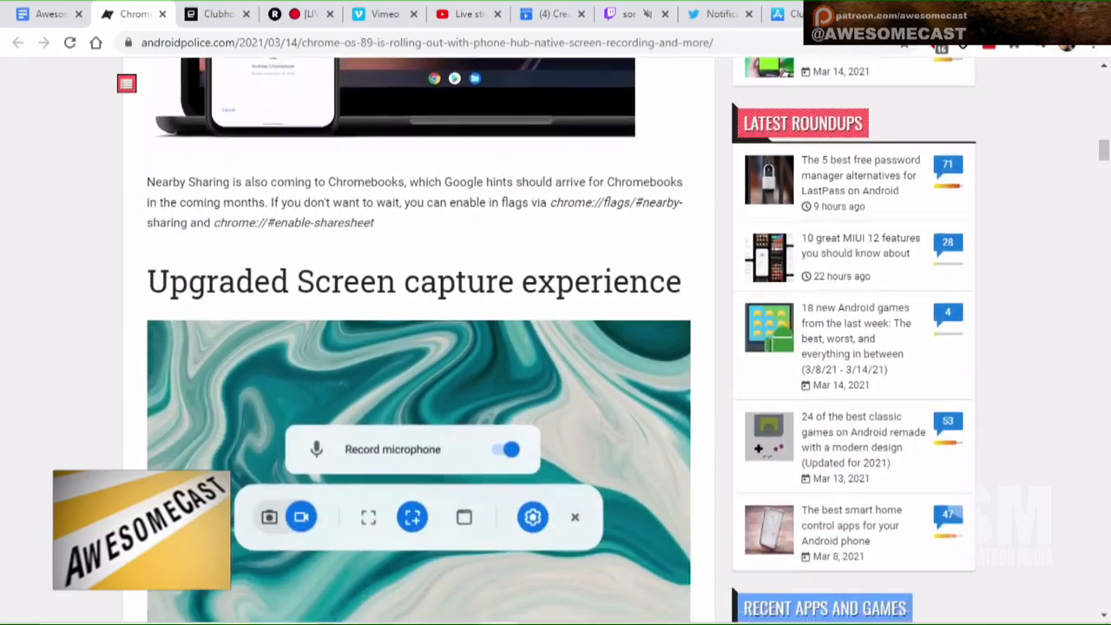
scroll(up, 3)
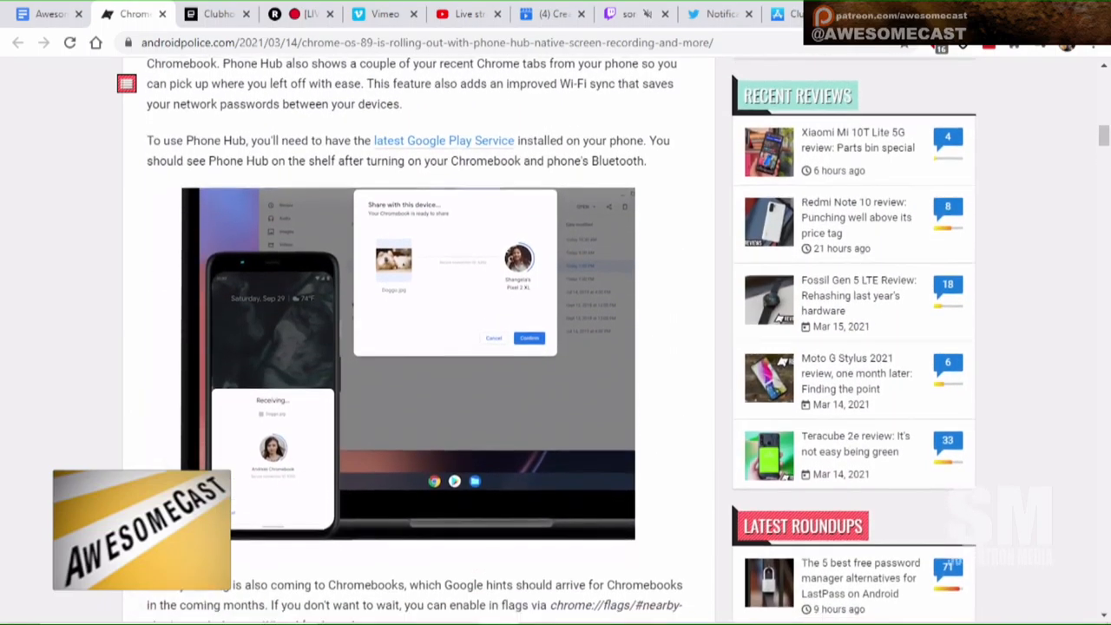
scroll(down, 3)
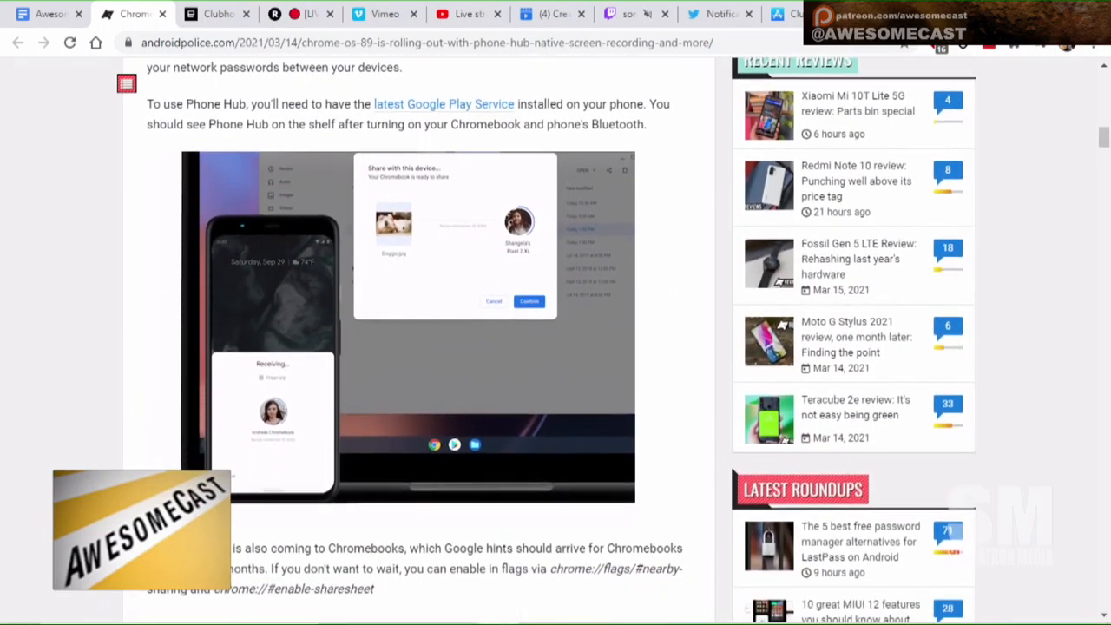
scroll(down, 3)
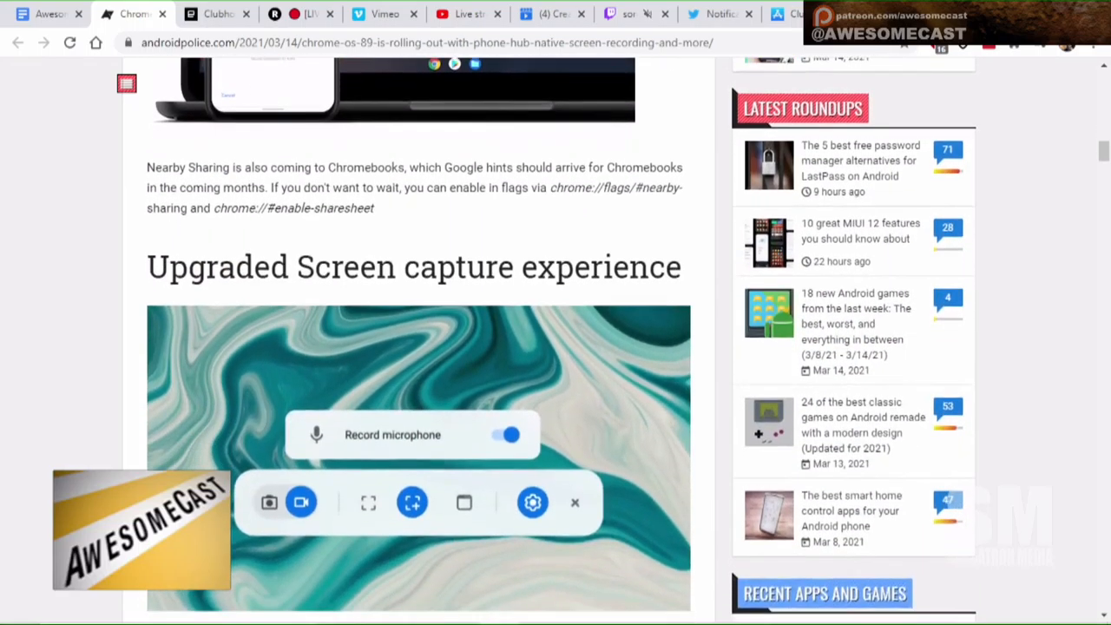
scroll(down, 3)
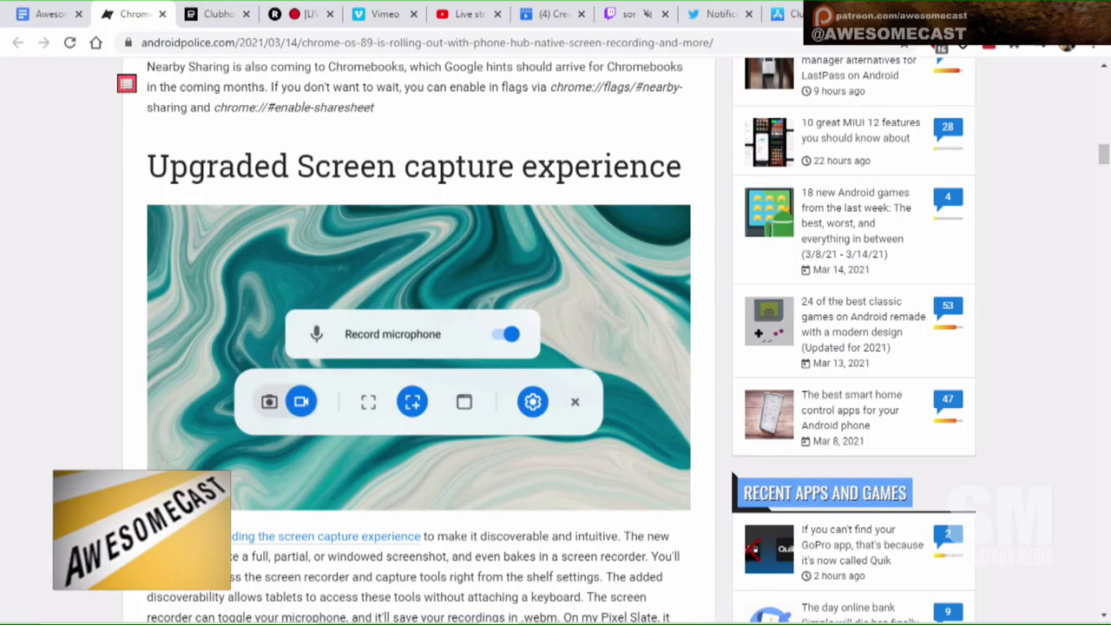
scroll(down, 3)
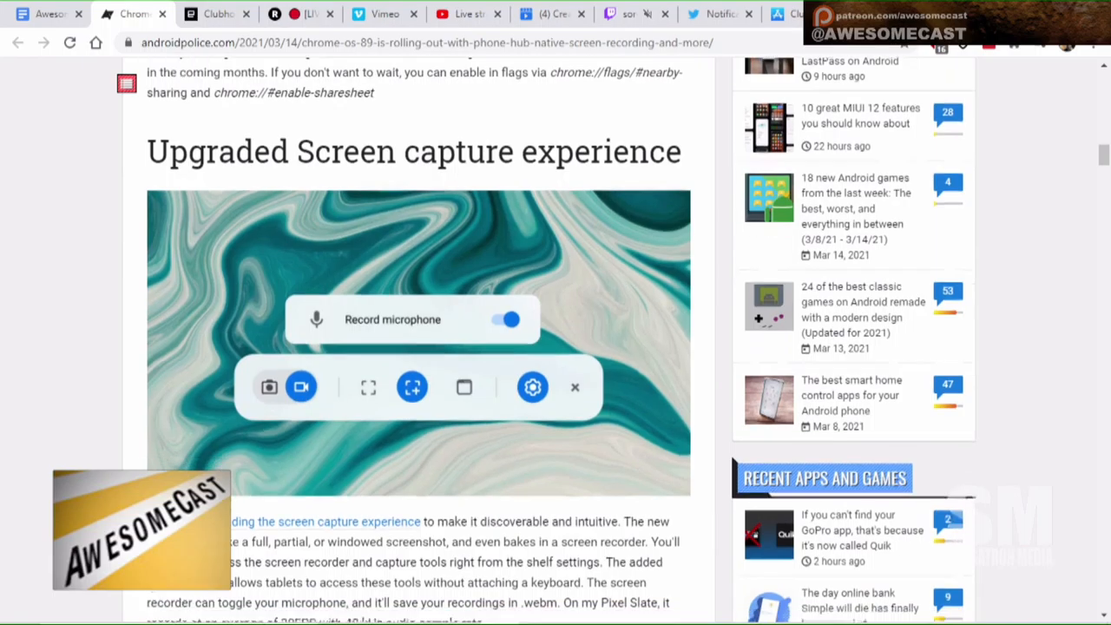
scroll(down, 3)
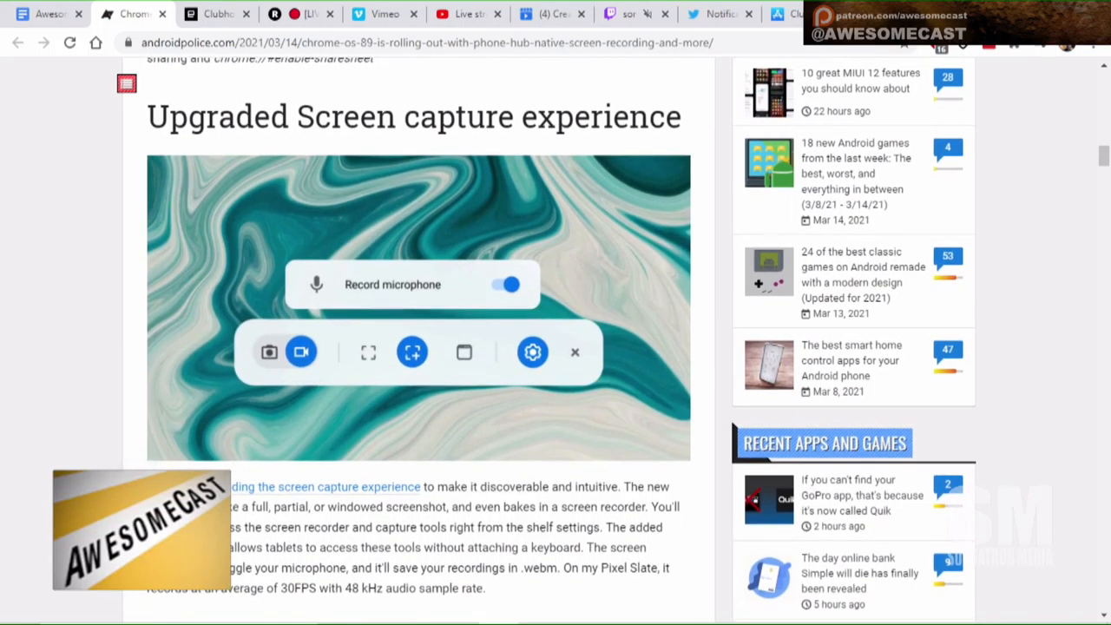
scroll(down, 3)
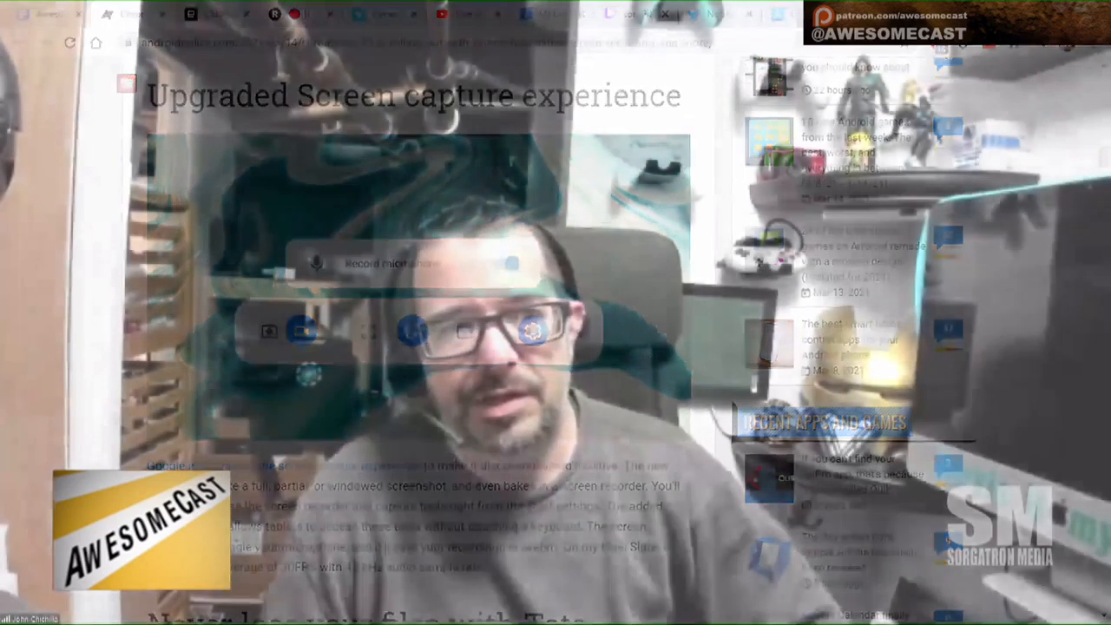
scroll(down, 3)
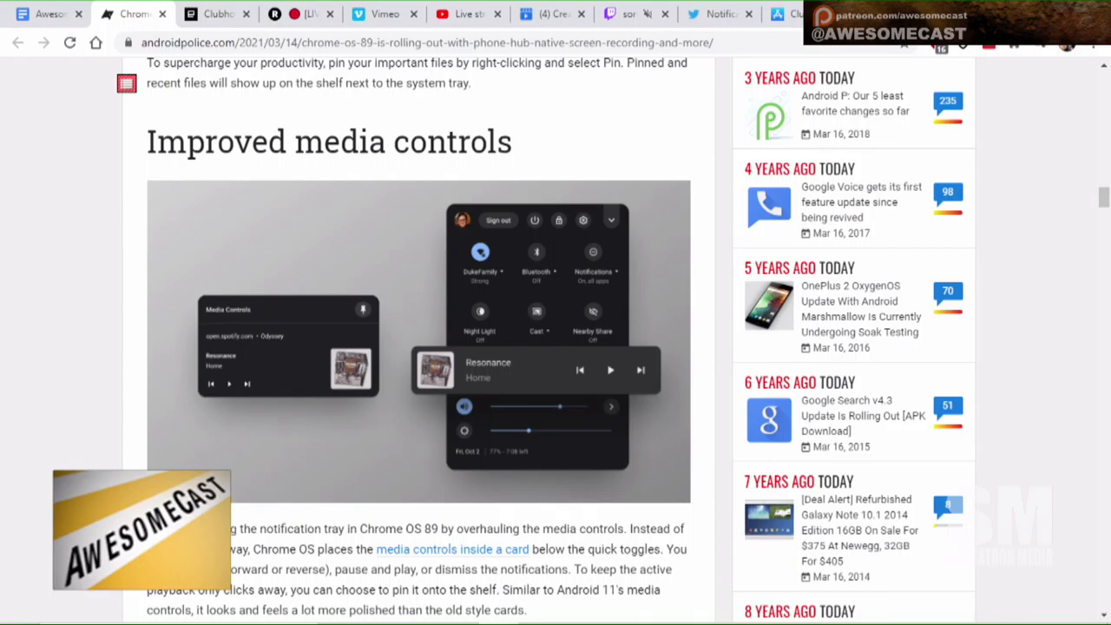
scroll(down, 3)
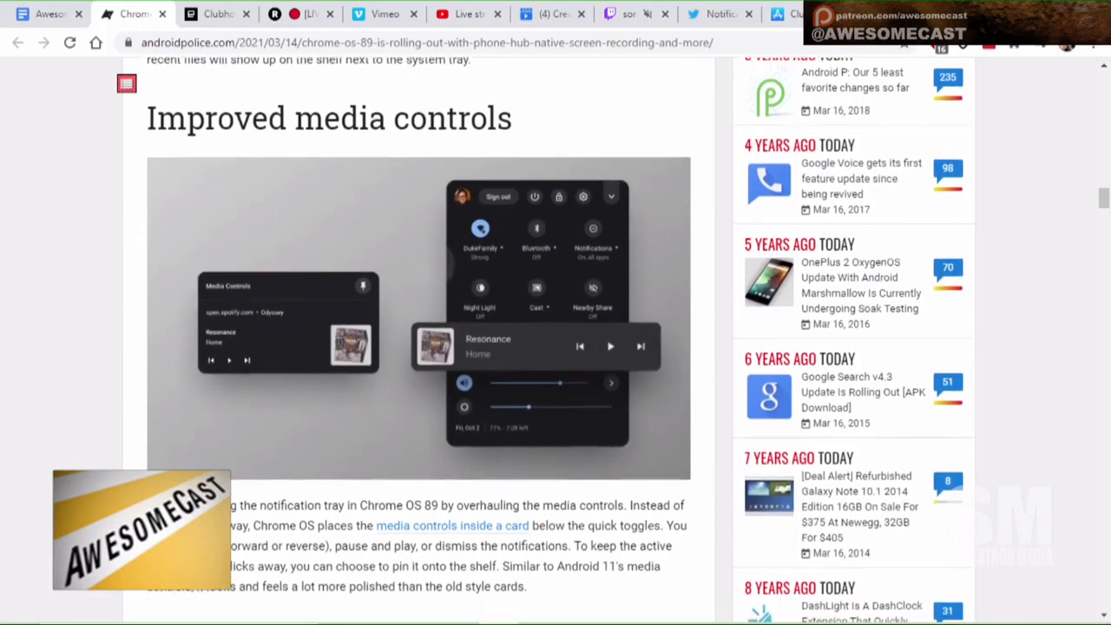
scroll(down, 3)
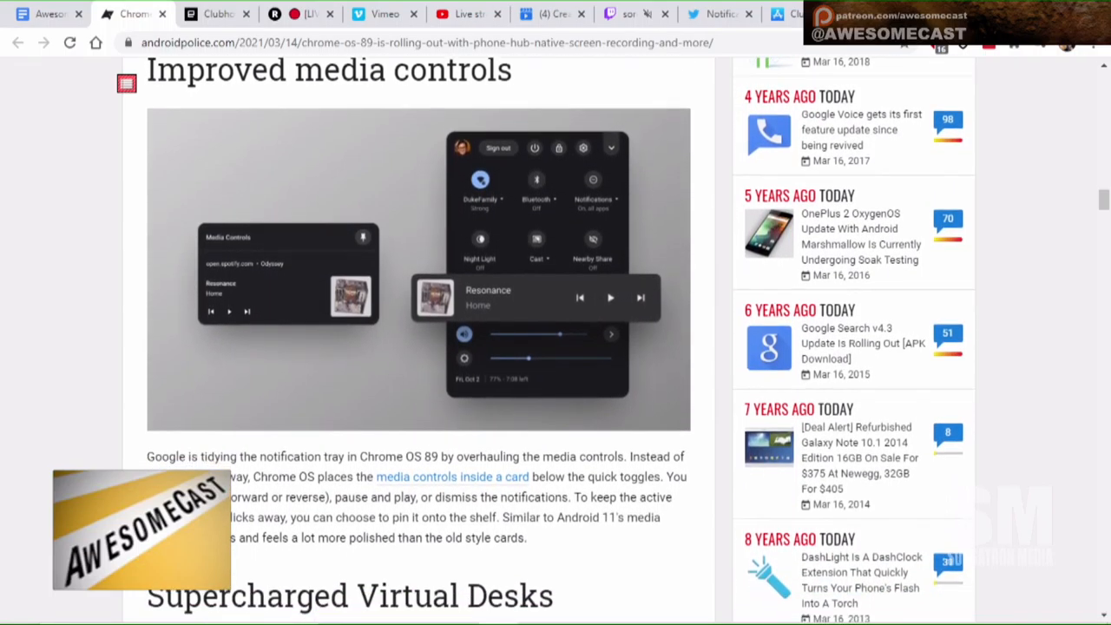
scroll(down, 3)
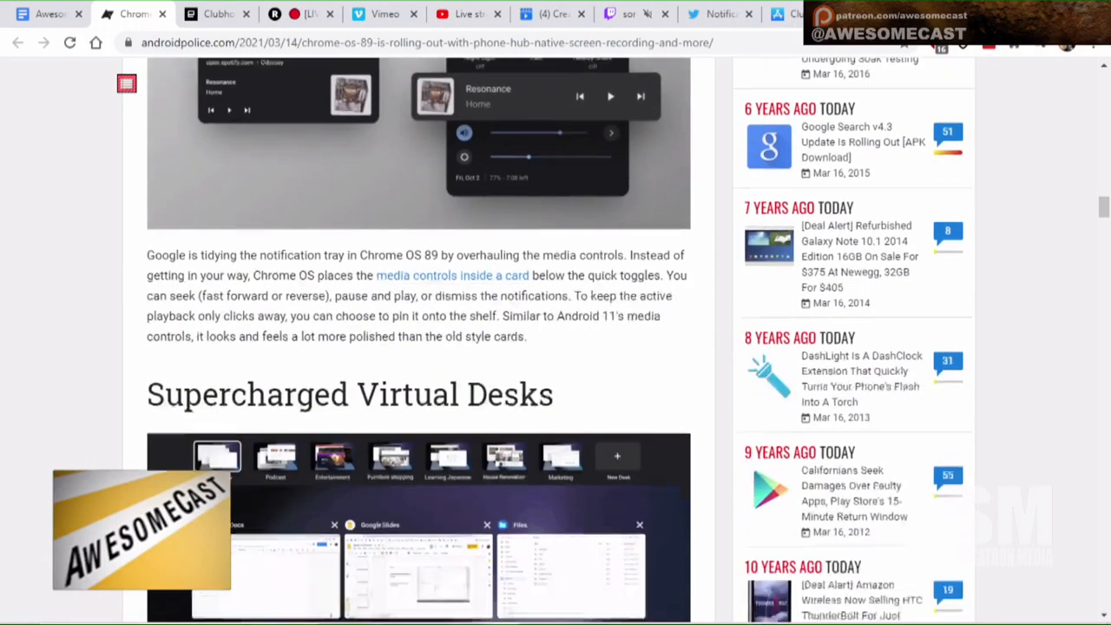
scroll(up, 3)
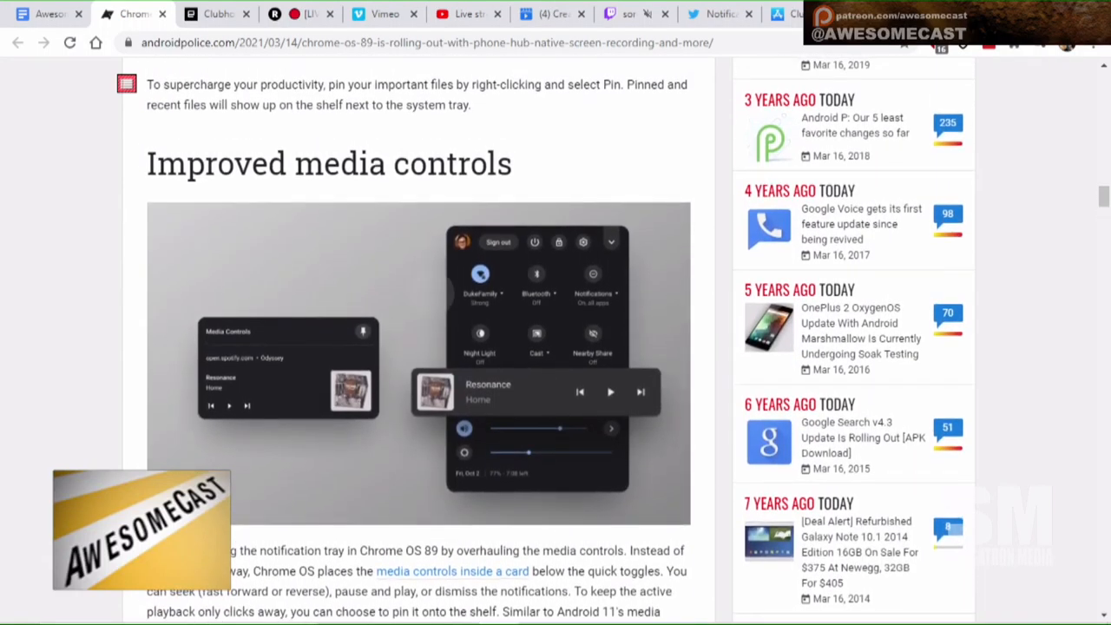
scroll(down, 3)
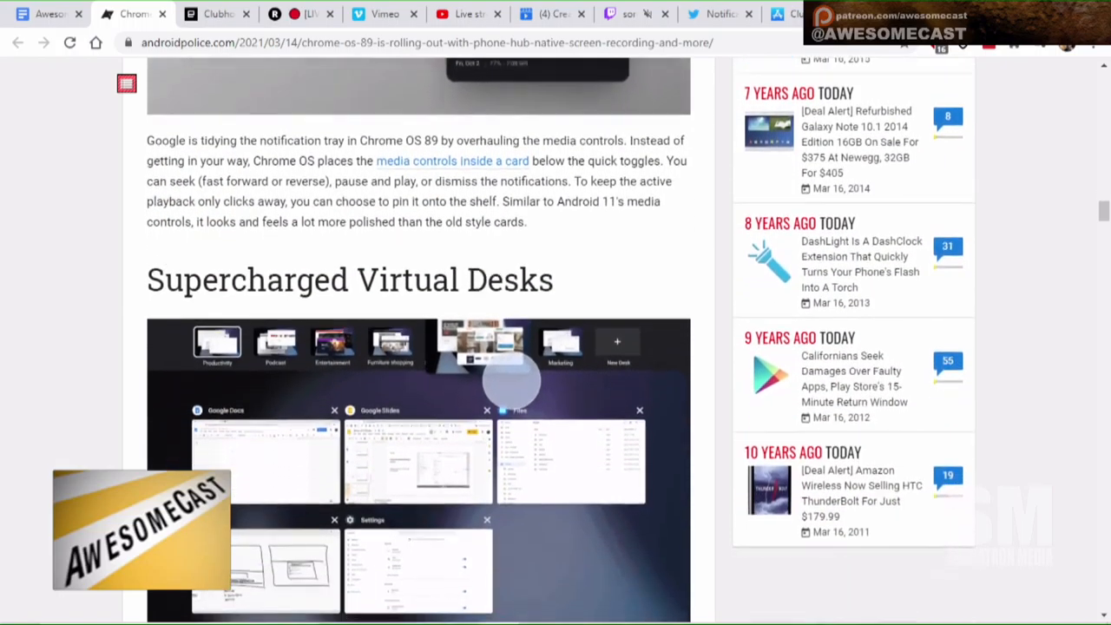
scroll(down, 3)
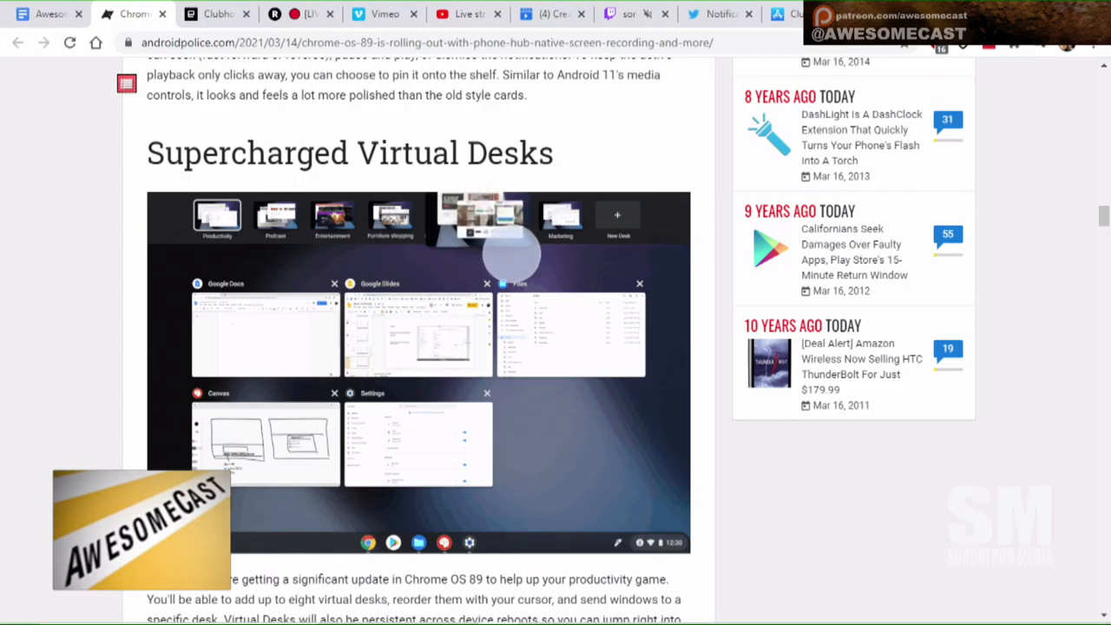
scroll(down, 3)
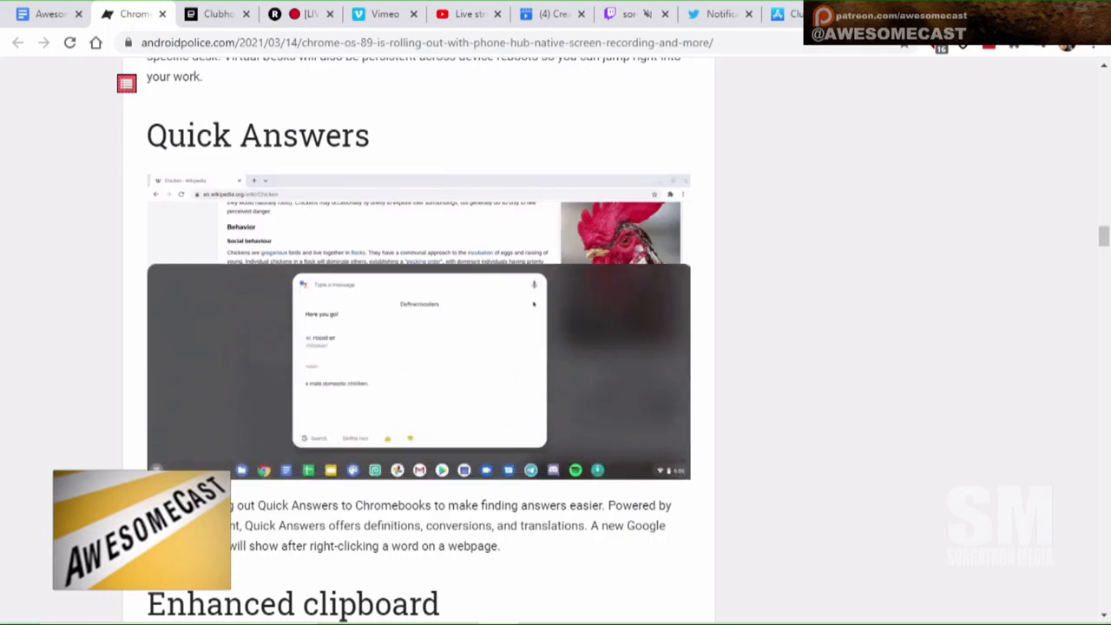
scroll(down, 3)
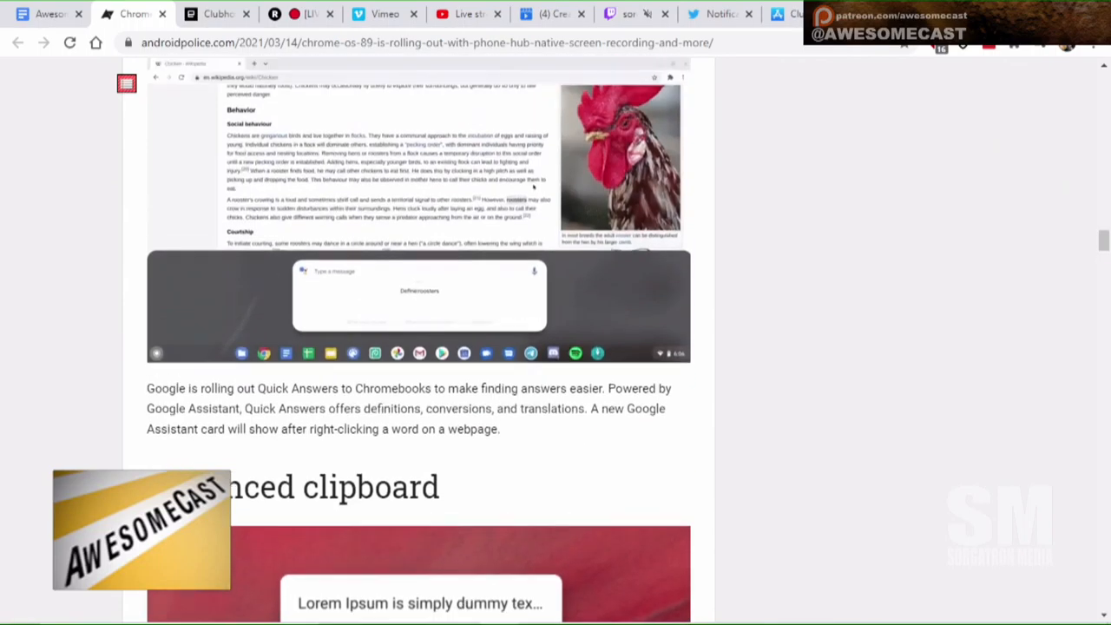
scroll(down, 3)
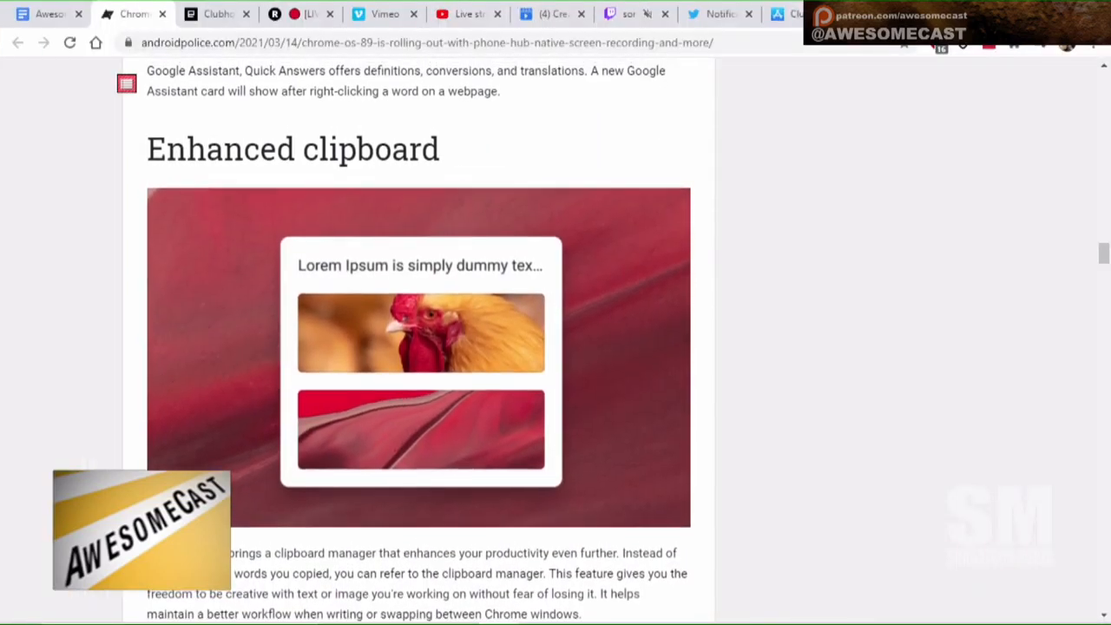
scroll(down, 3)
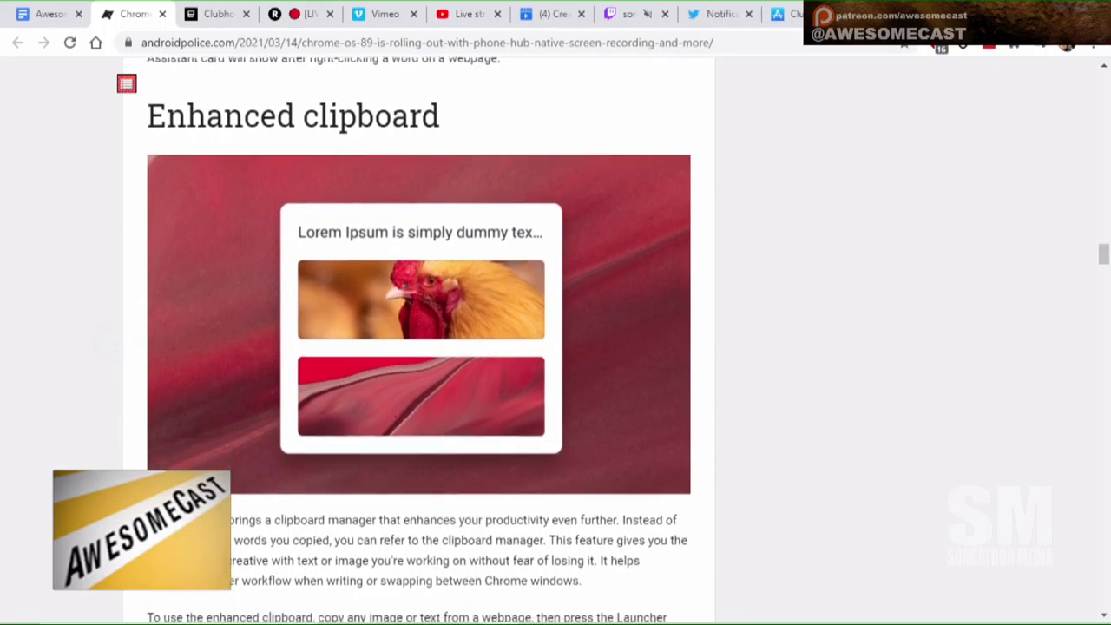
scroll(down, 3)
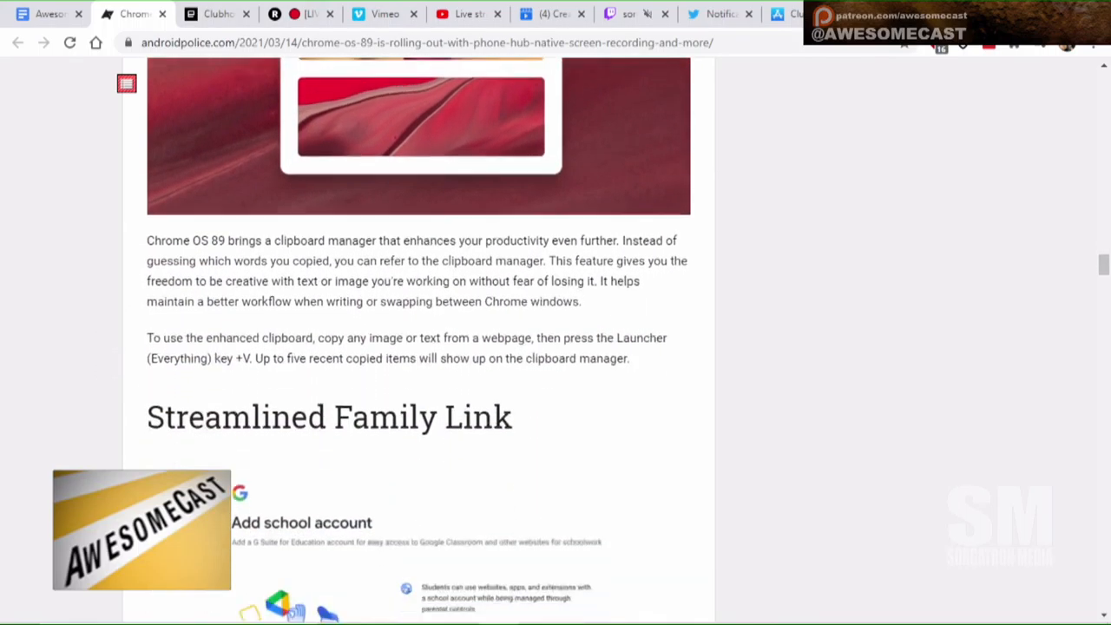
scroll(down, 3)
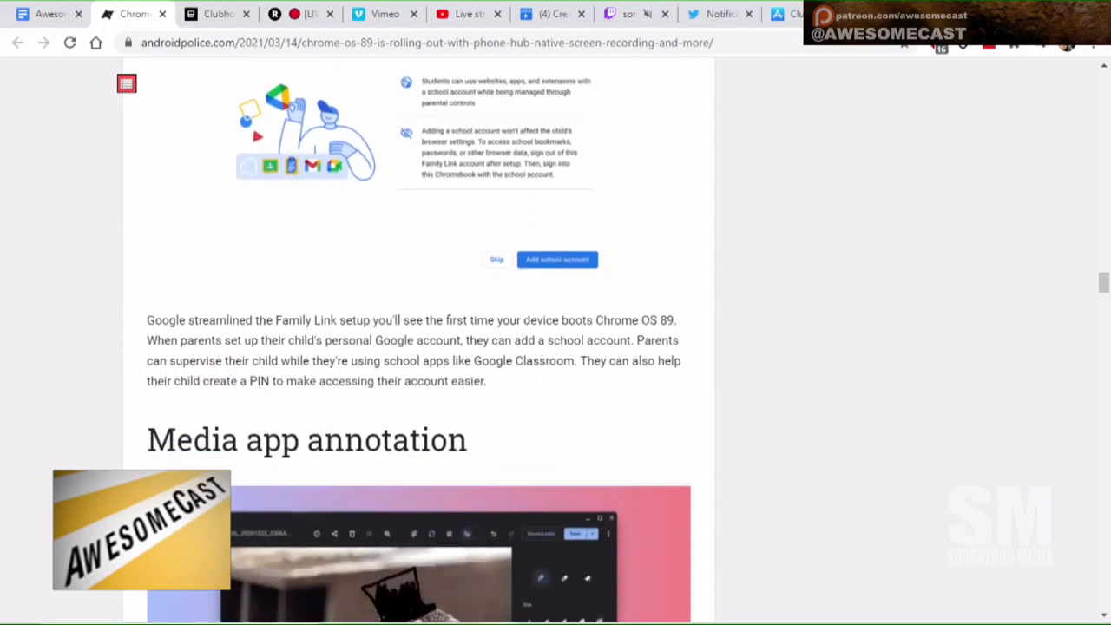
scroll(down, 3)
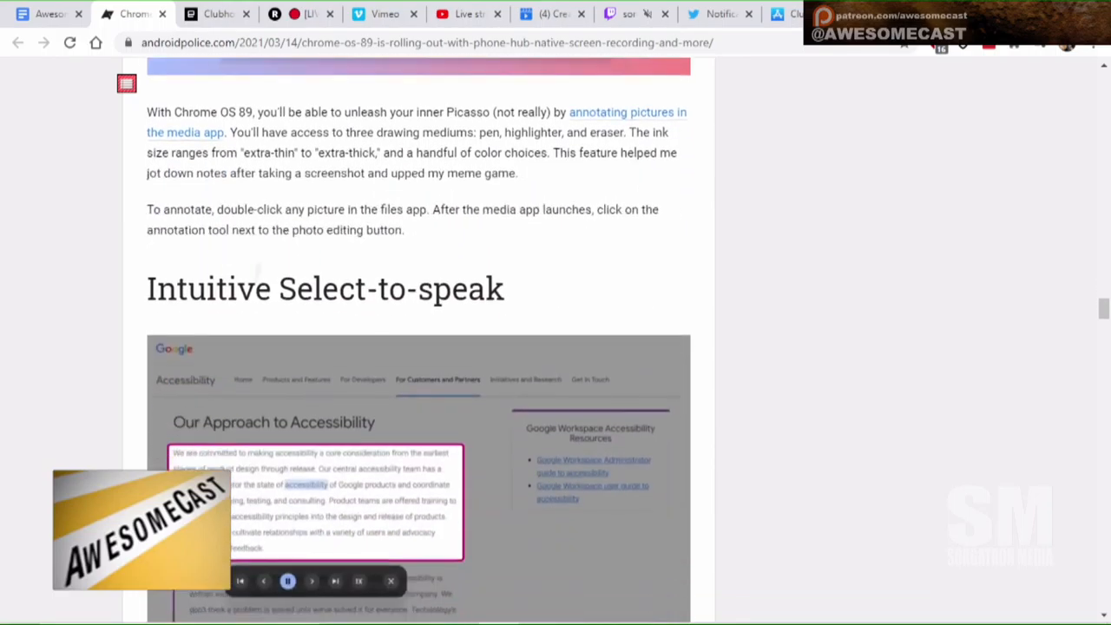
scroll(down, 3)
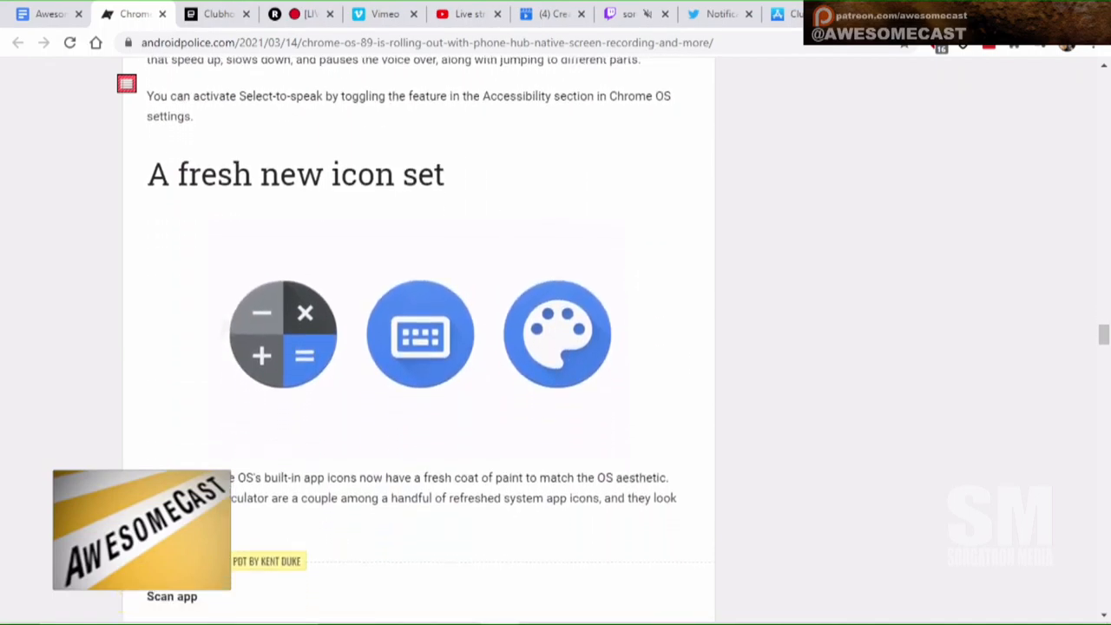
scroll(down, 3)
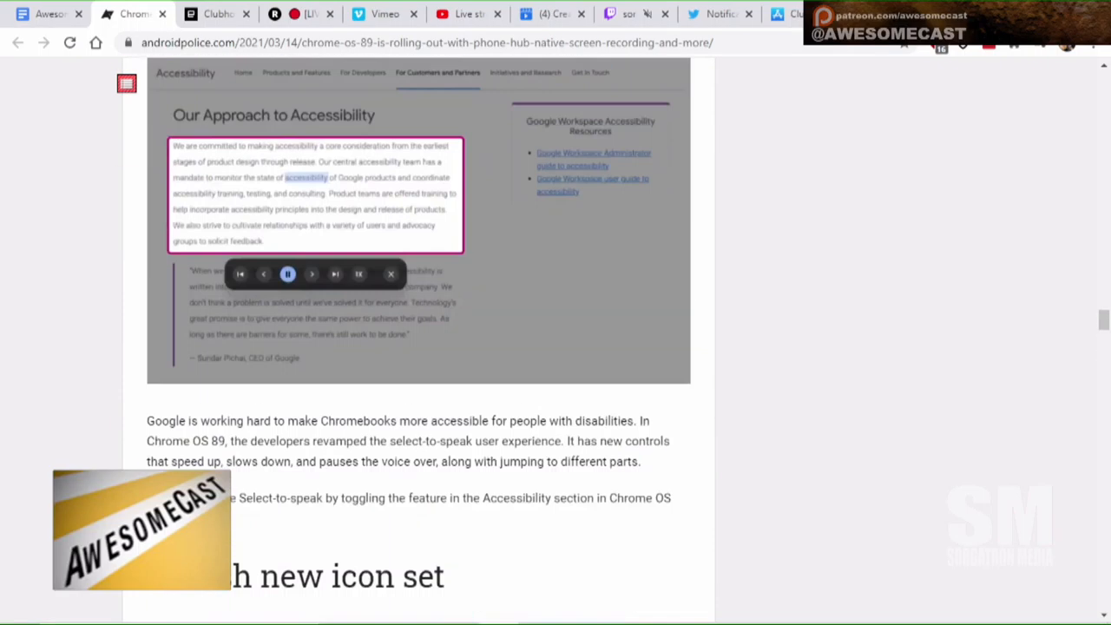
scroll(down, 3)
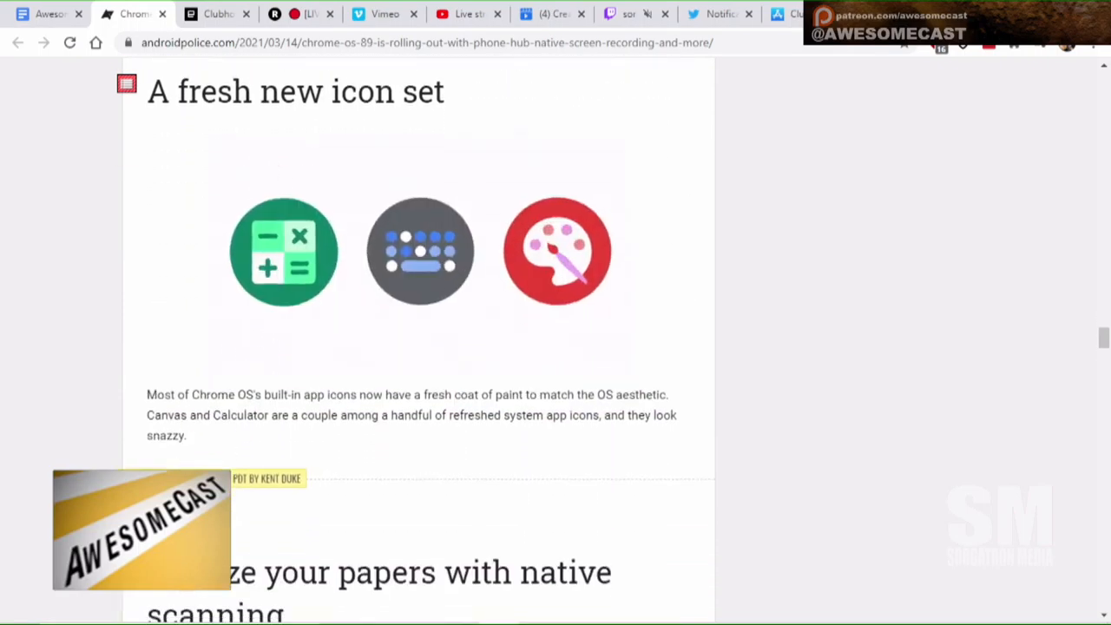
scroll(down, 3)
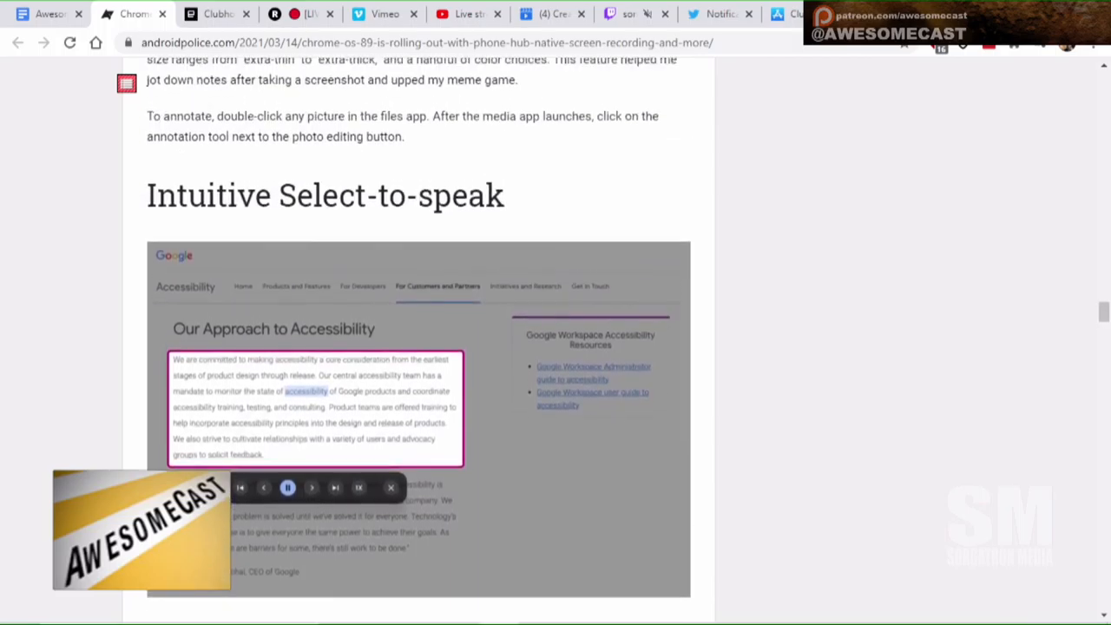
scroll(down, 3)
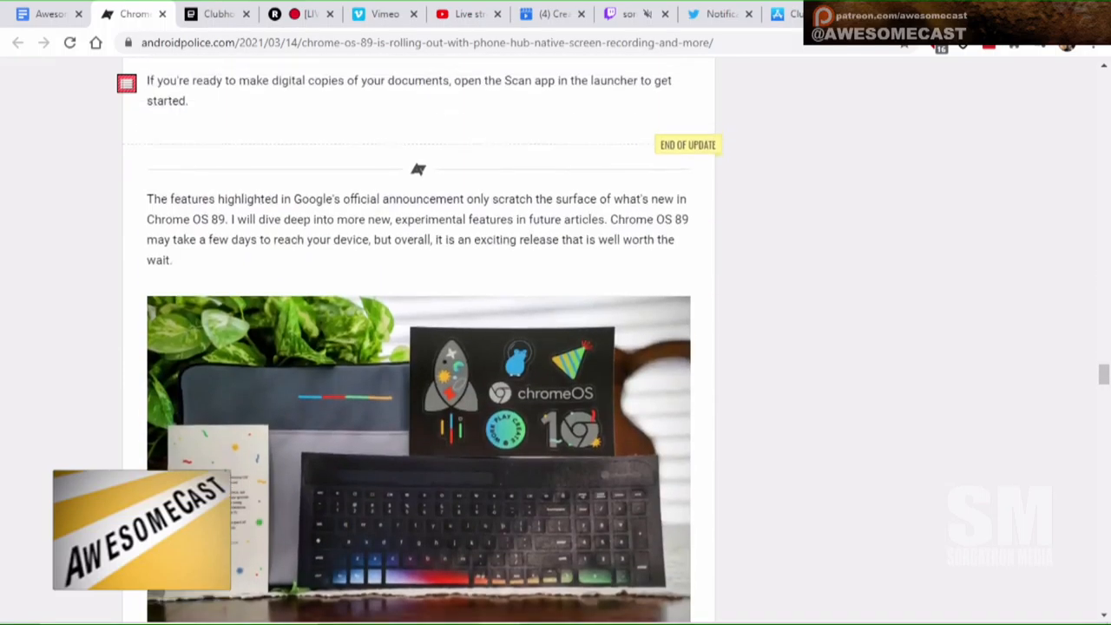
scroll(down, 3)
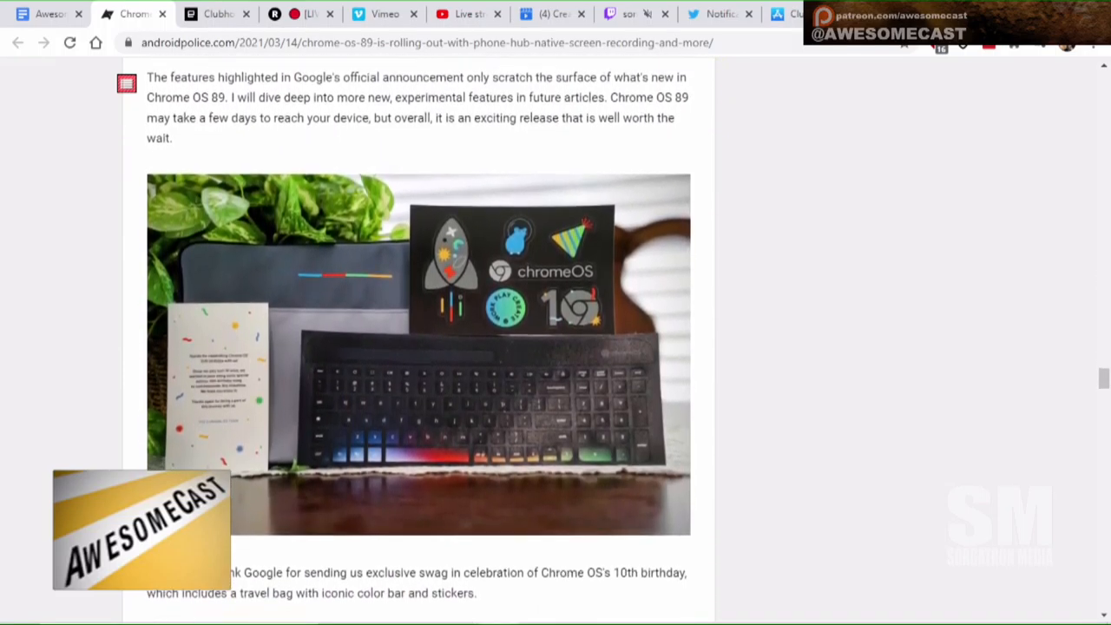